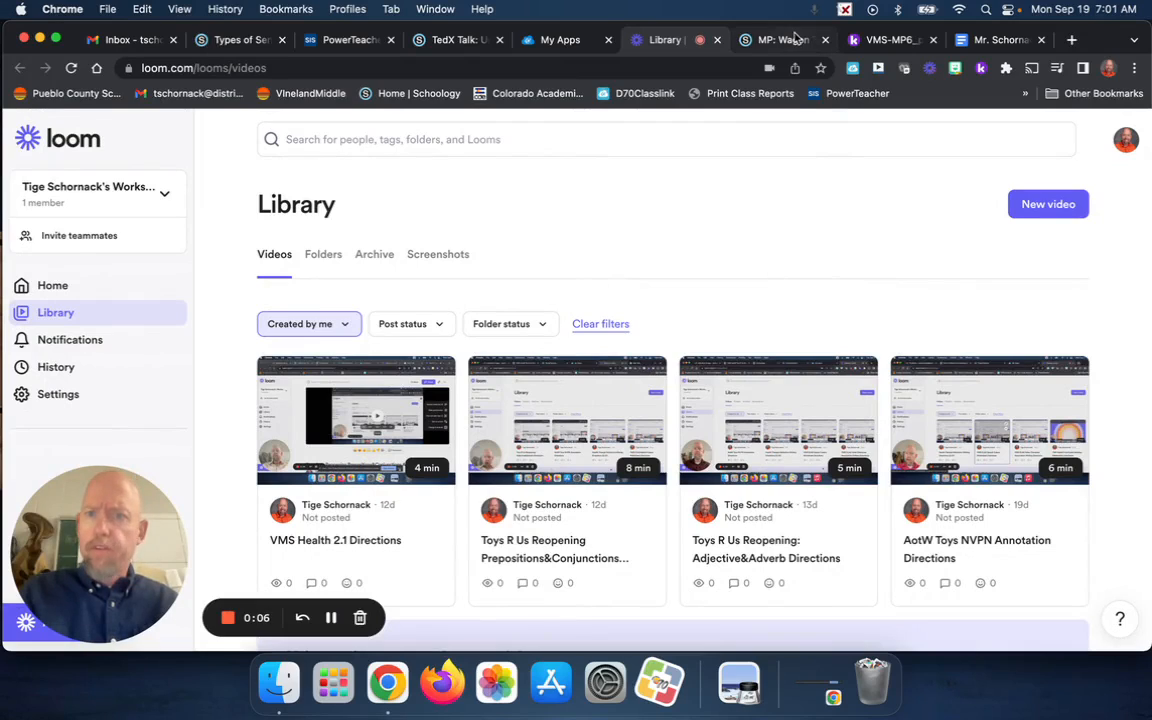
mouse_move(790, 39)
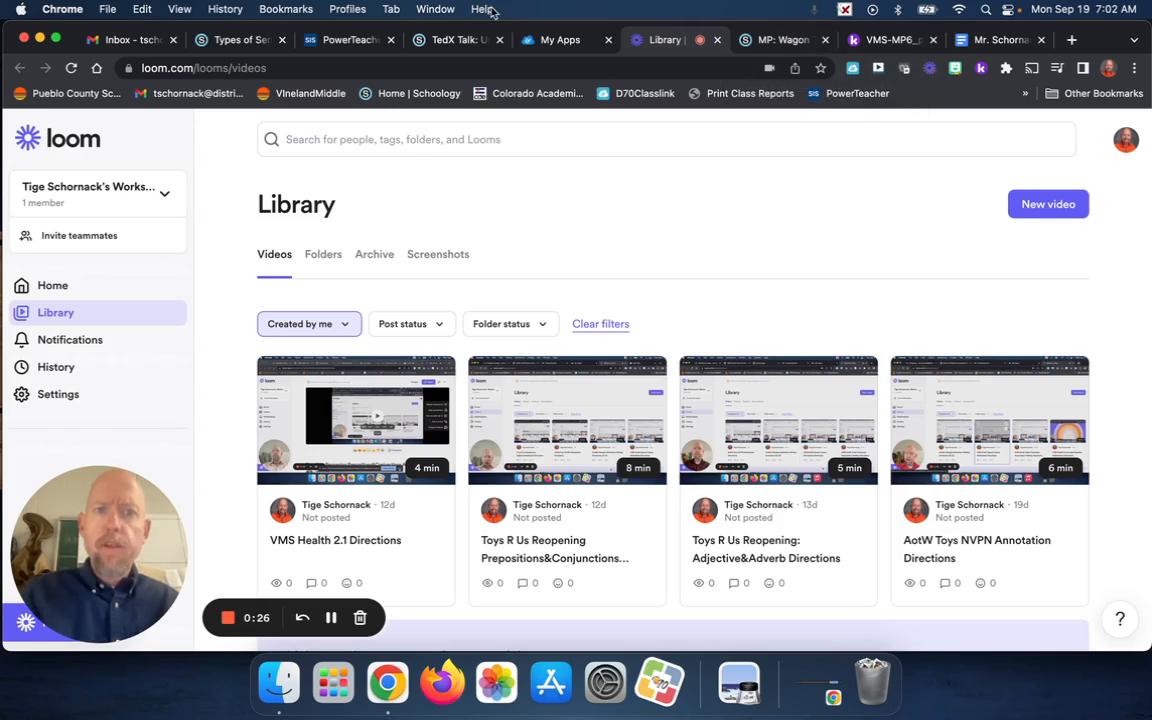
mouse_move(238, 40)
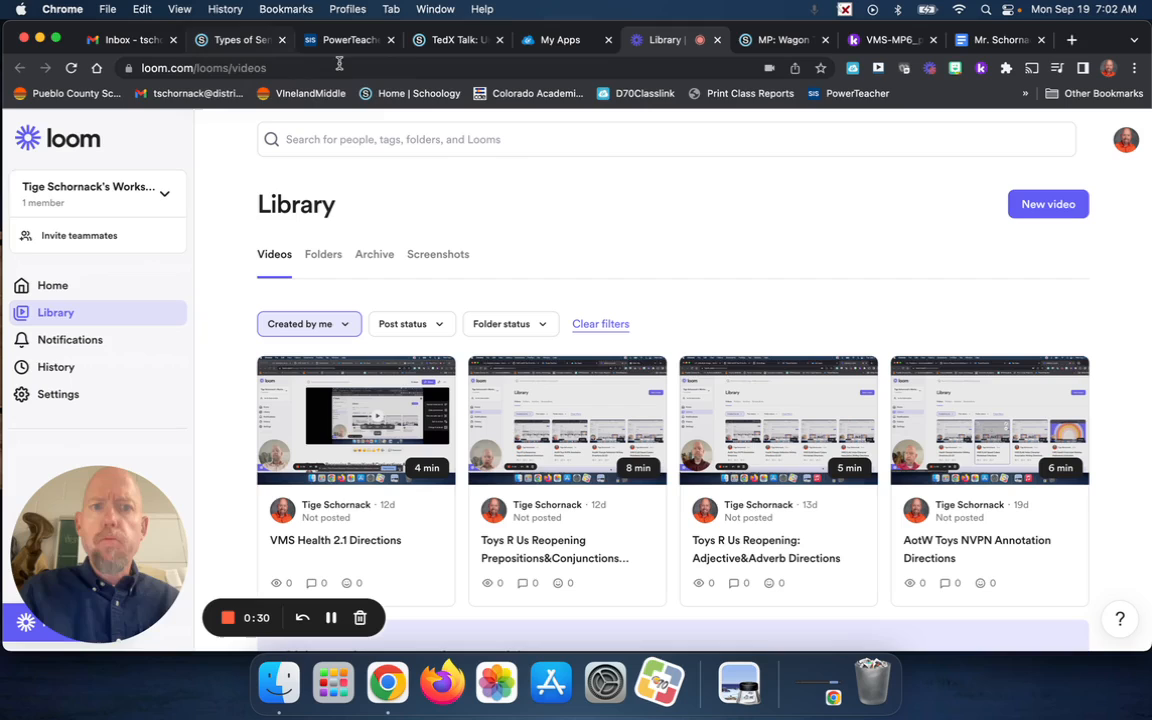
- Go from the Schoology tab through Week 4 into the Thursday, 9-15-22 folder
left_click(780, 40)
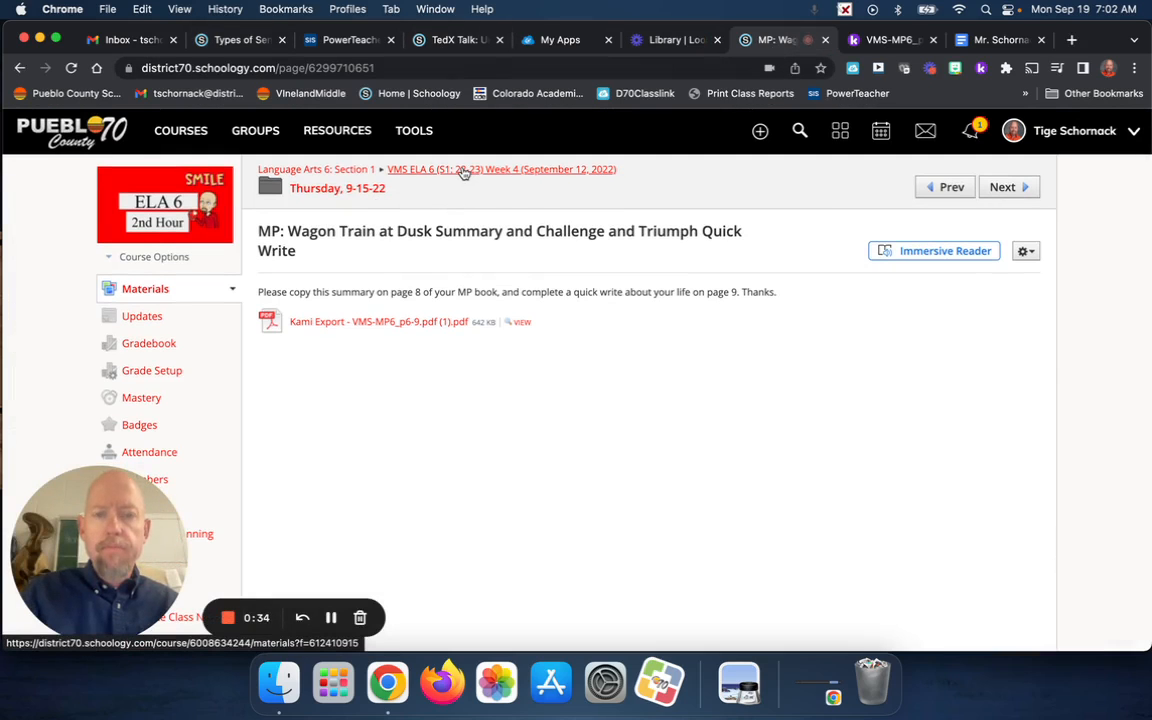
left_click(500, 169)
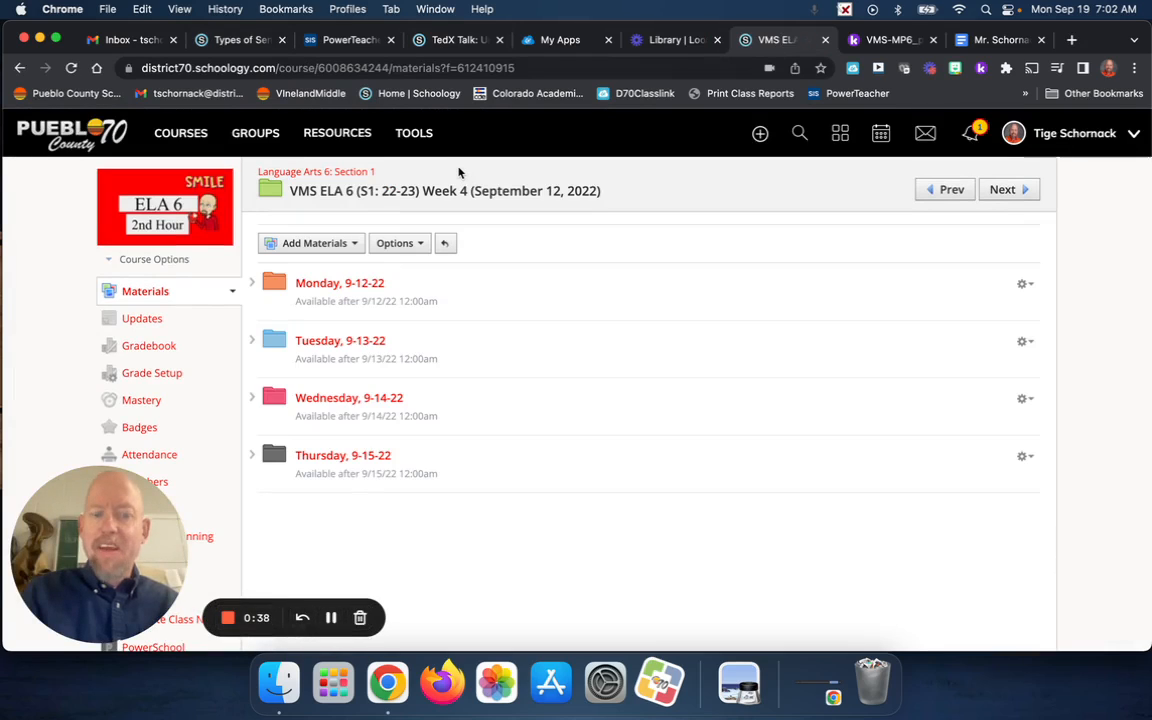
mouse_move(347, 373)
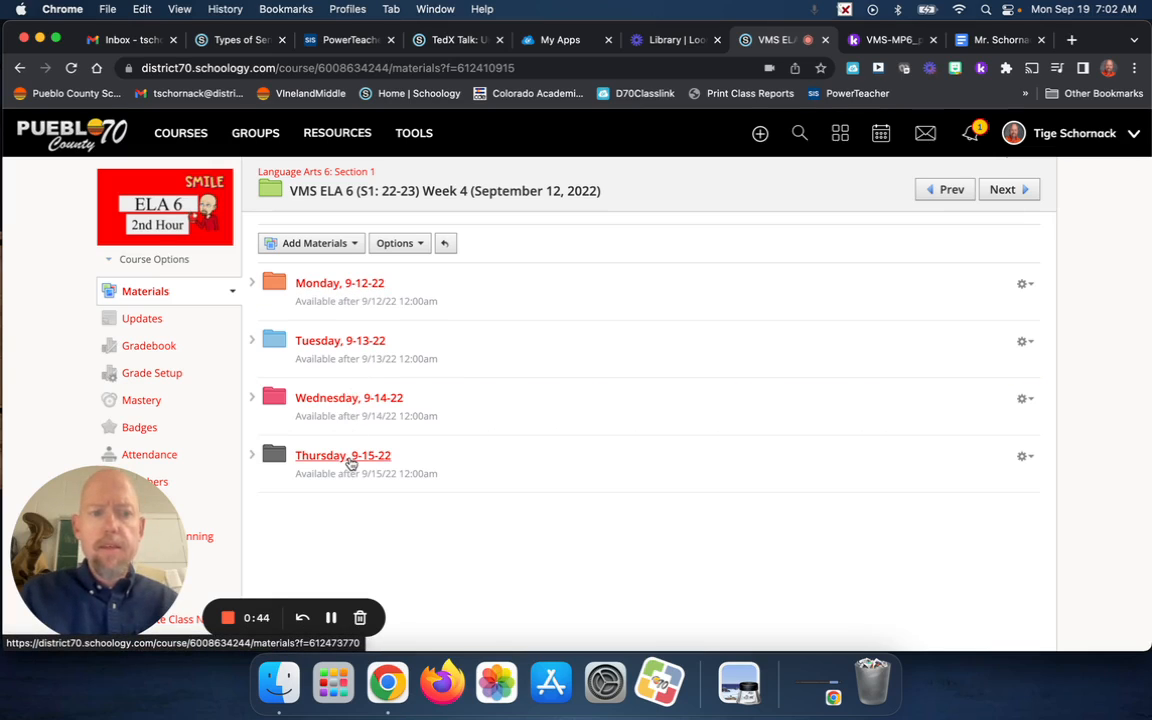
left_click(342, 455)
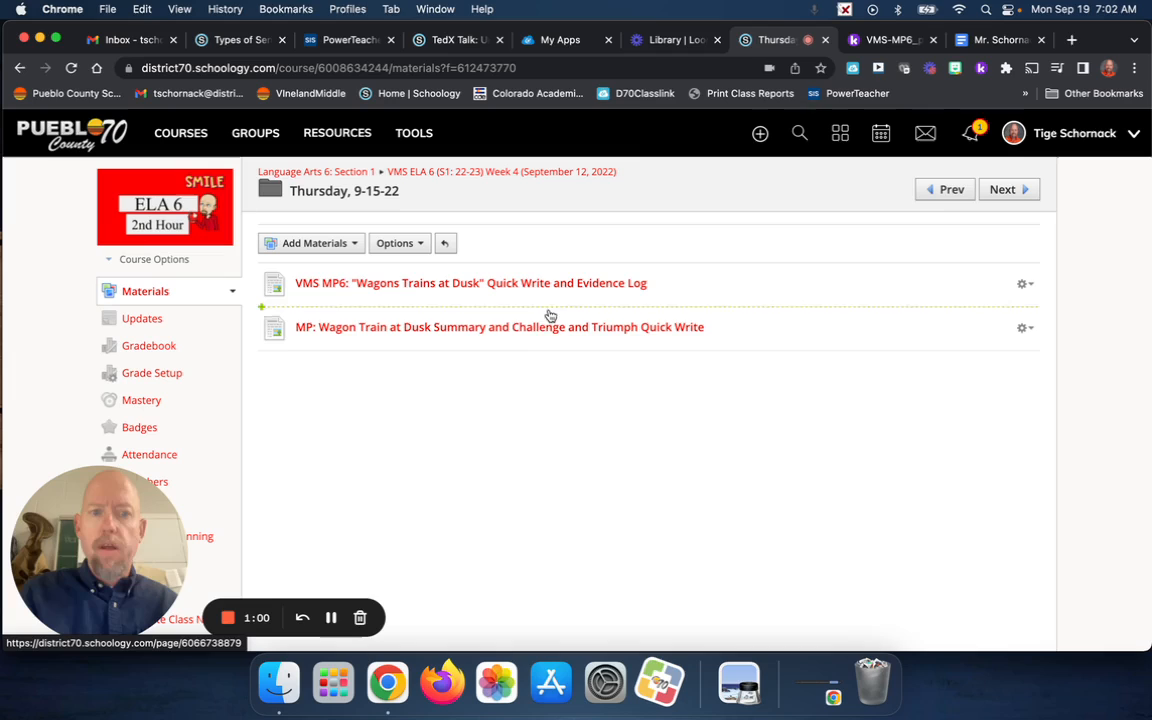
mouse_move(543, 329)
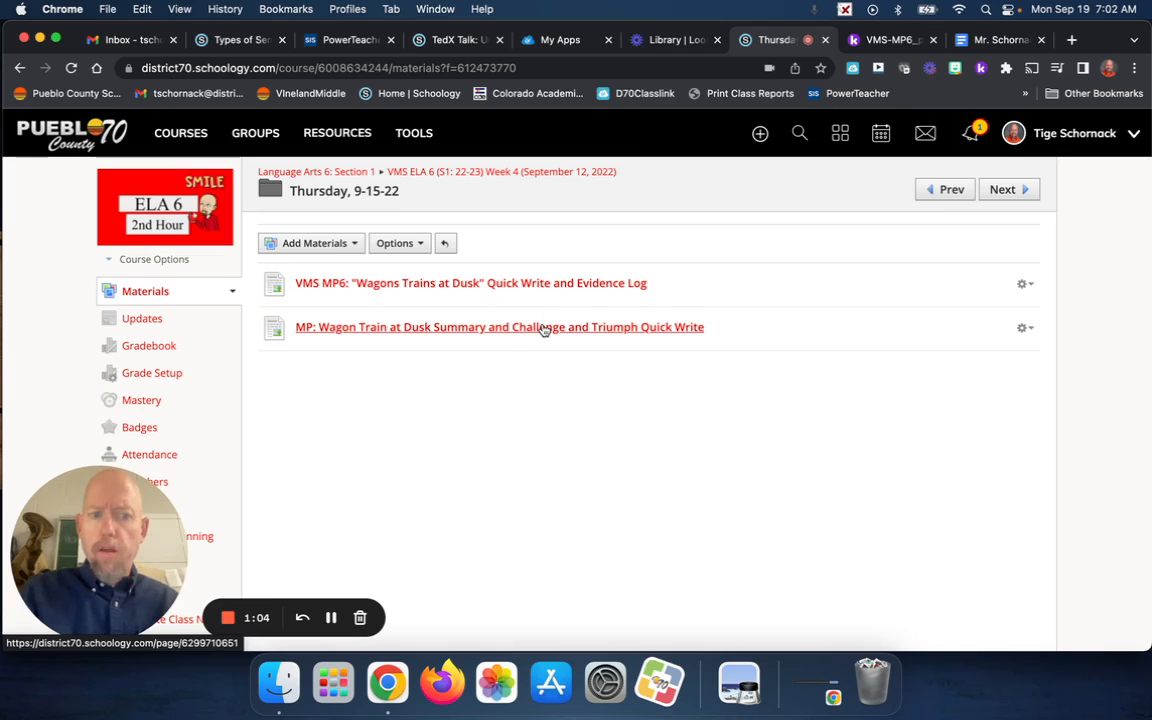
- Open the MP: Wagon Train at Dusk assignment and download and open its Kami Export PDF
left_click(499, 327)
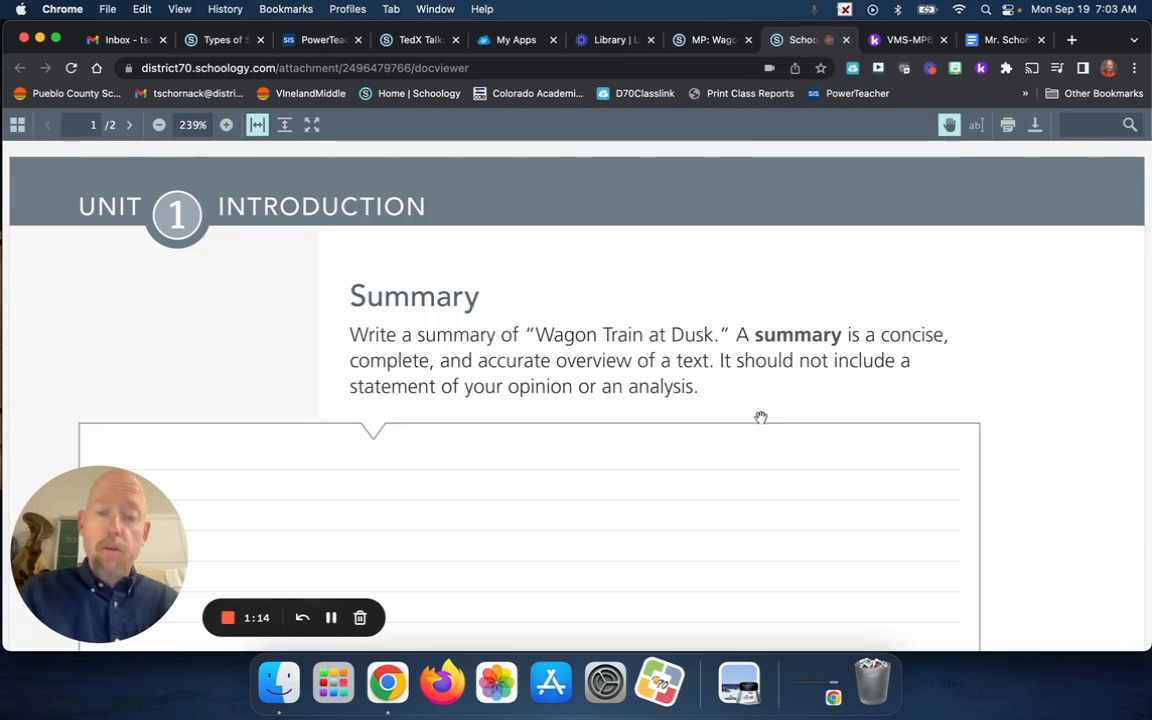
scroll("down", 3)
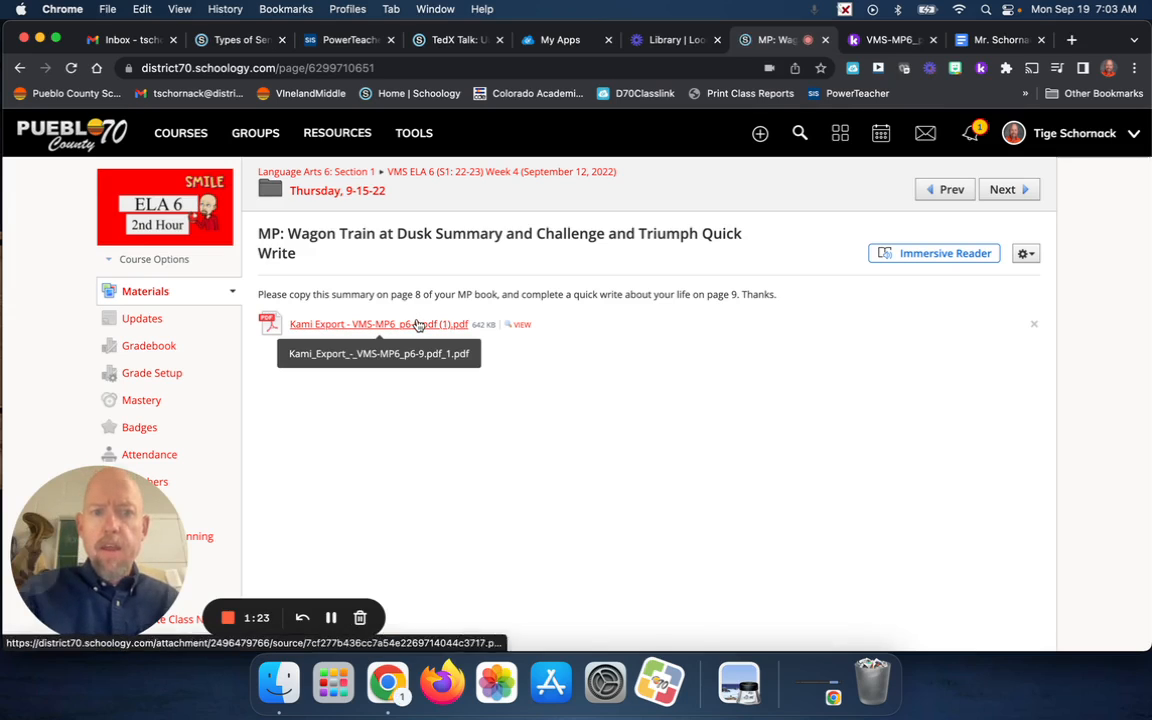
left_click(378, 323)
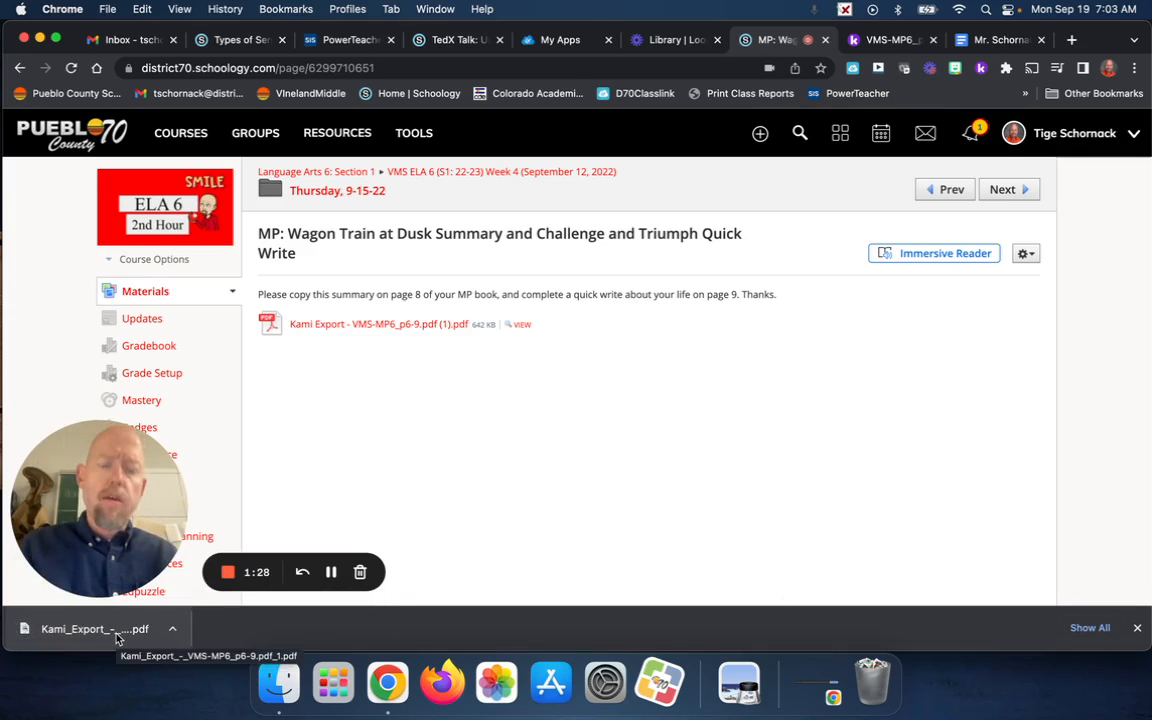
left_click(94, 628)
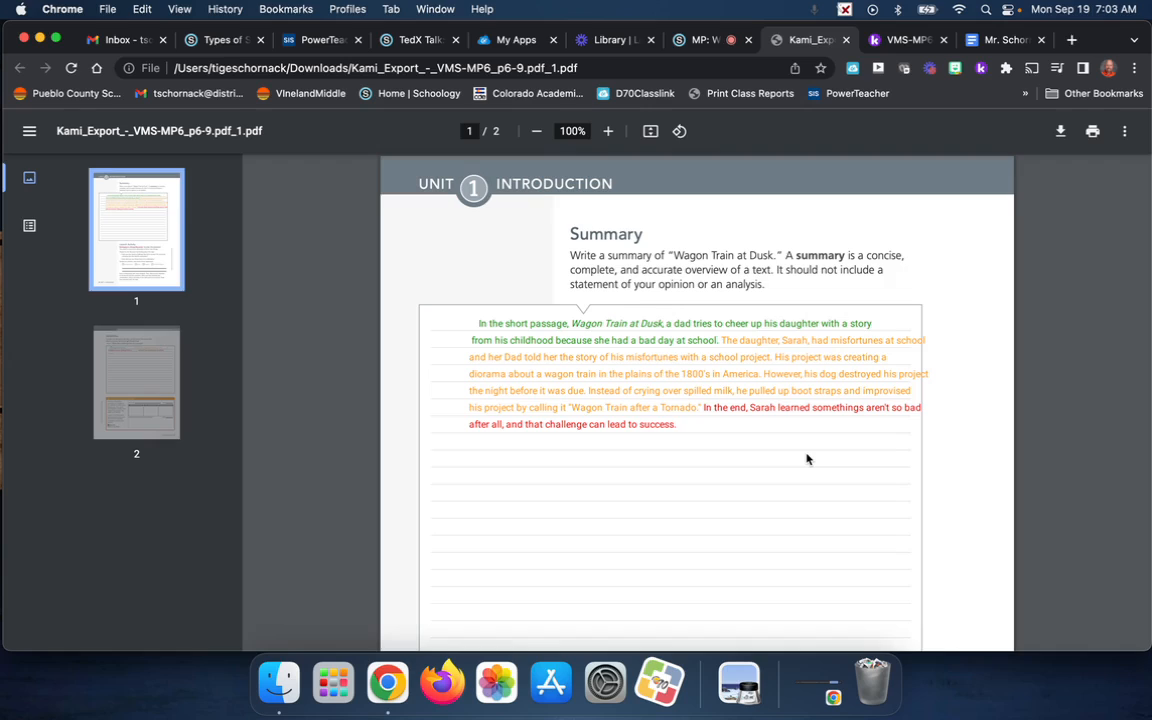
- Scroll past the colour-coded class summary to the QuickWrite sentence-frame template on page 2
scroll("down", 3)
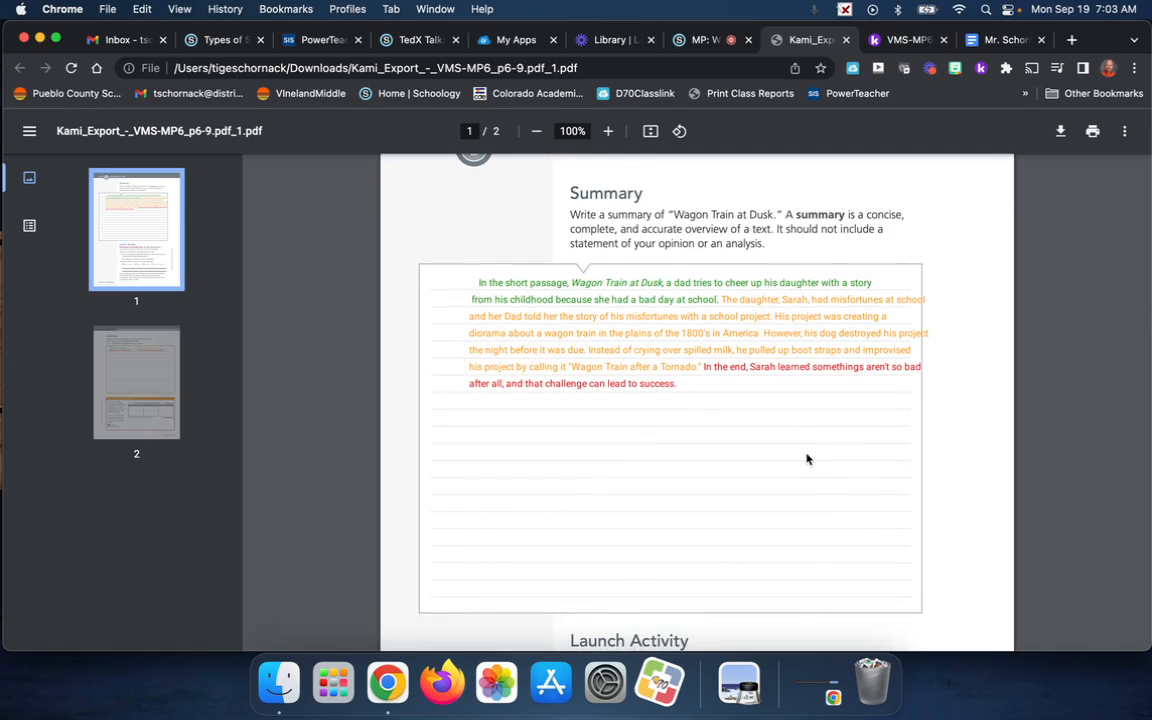
mouse_move(440, 283)
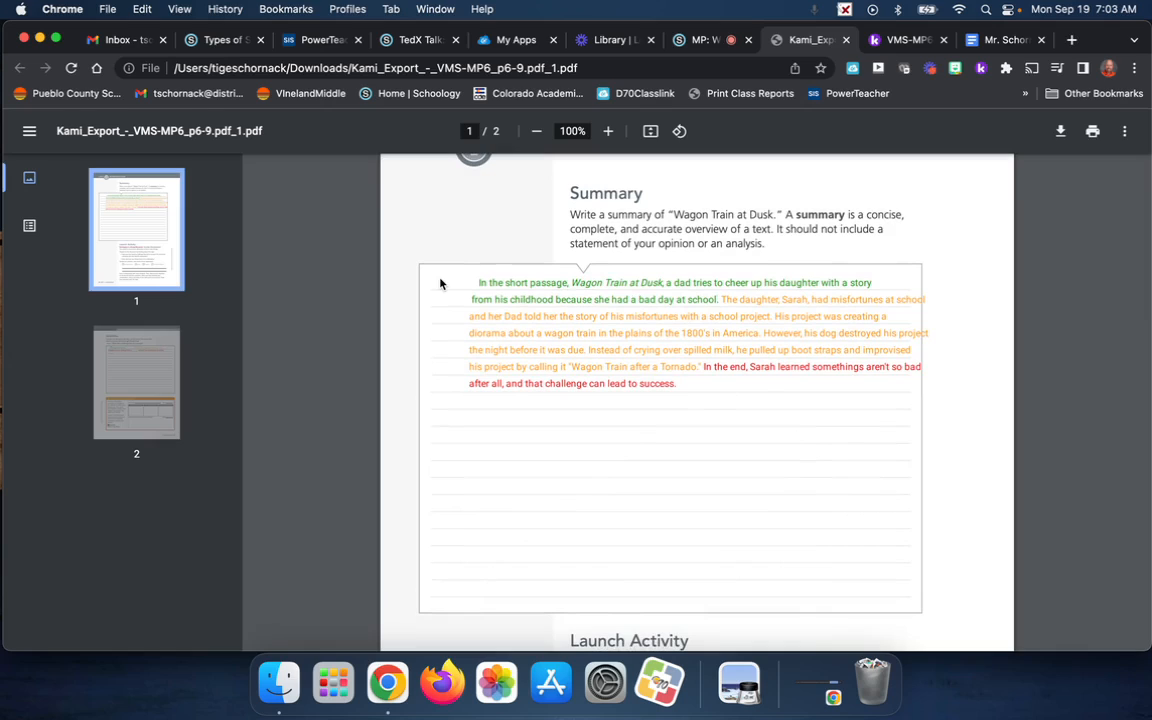
mouse_move(477, 285)
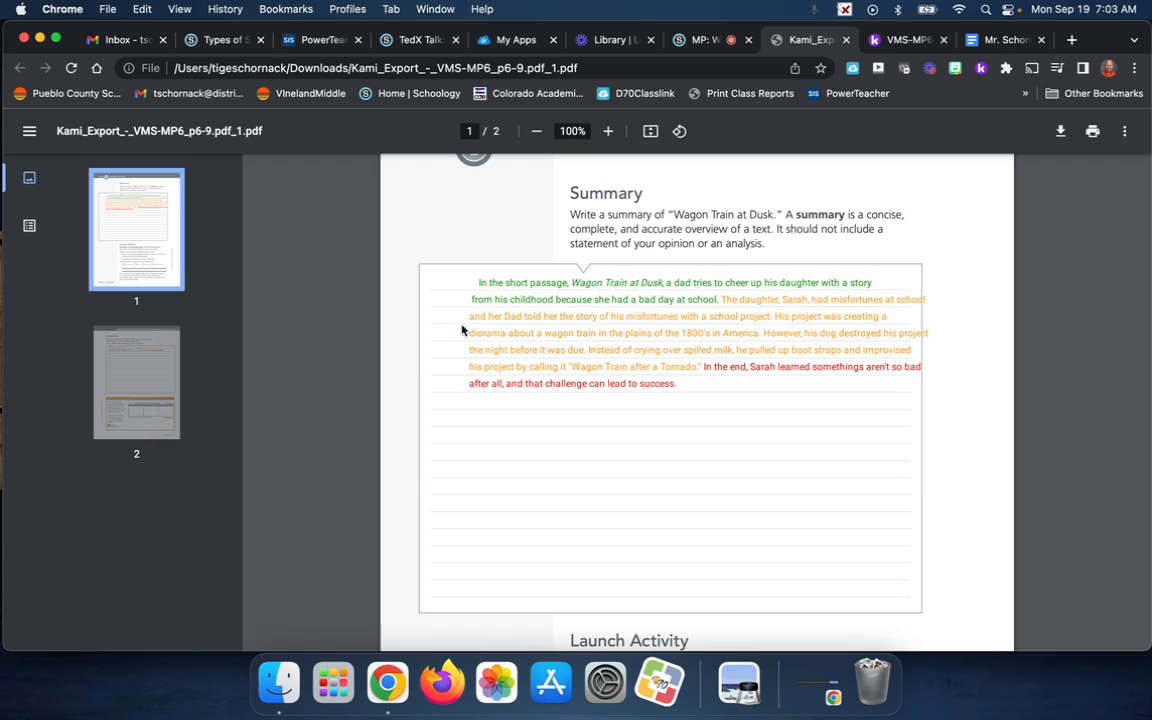
mouse_move(656, 354)
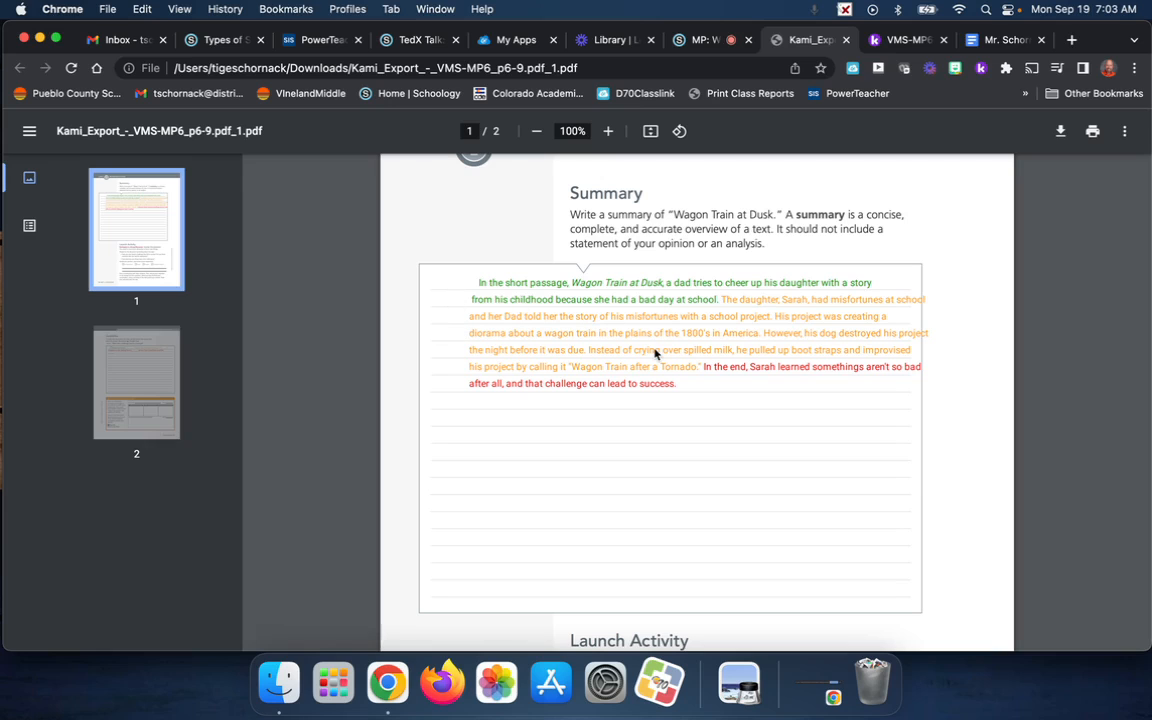
scroll("down", 3)
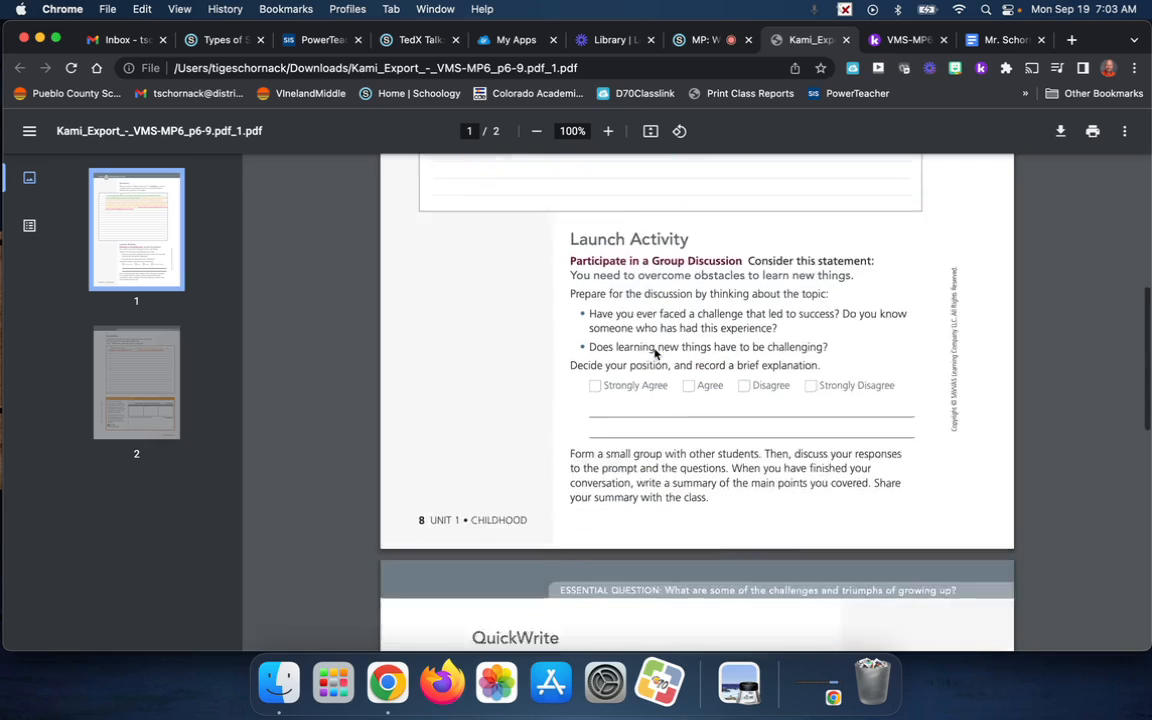
scroll("down", 3)
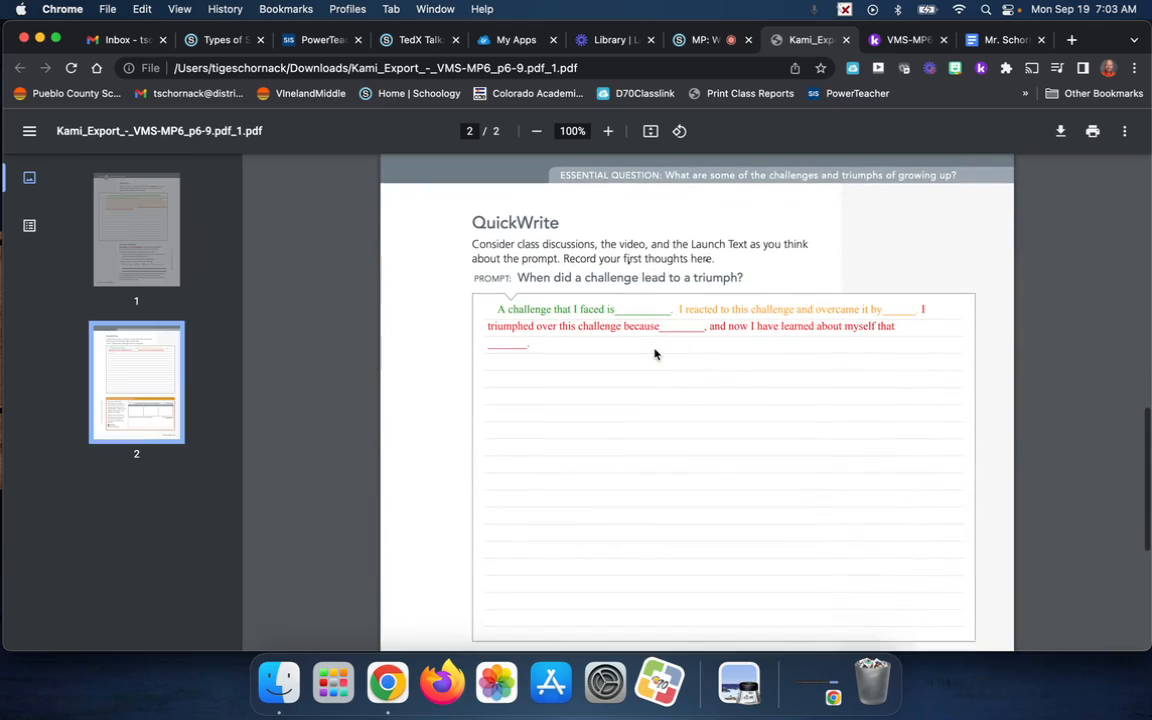
scroll("down", 3)
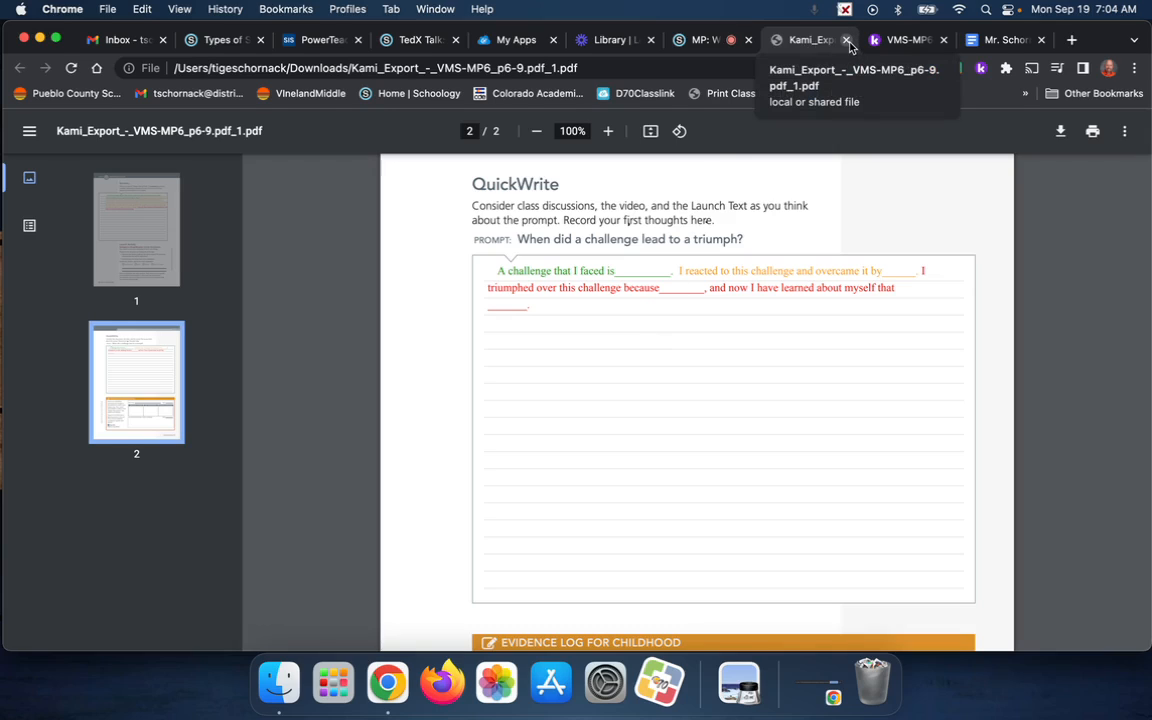
- Close the Kami_Export PDF and Kami tabs to return to the Wagon Train at Dusk assignment
left_click(847, 40)
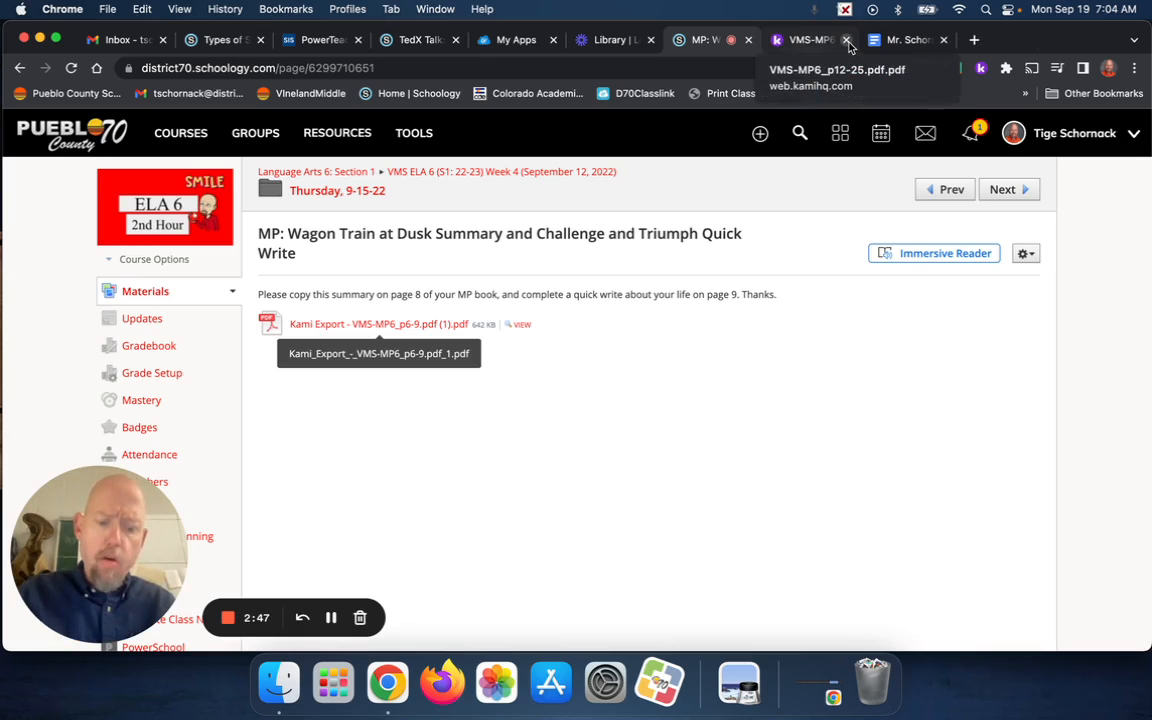
left_click(846, 40)
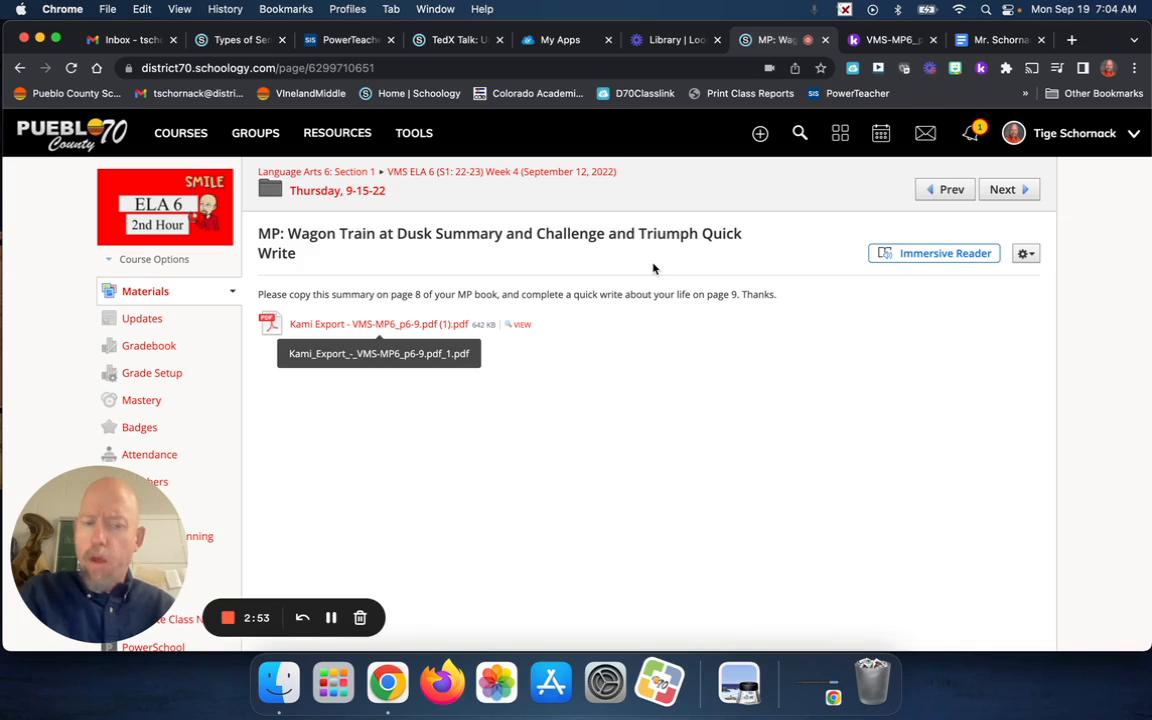
mouse_move(406, 544)
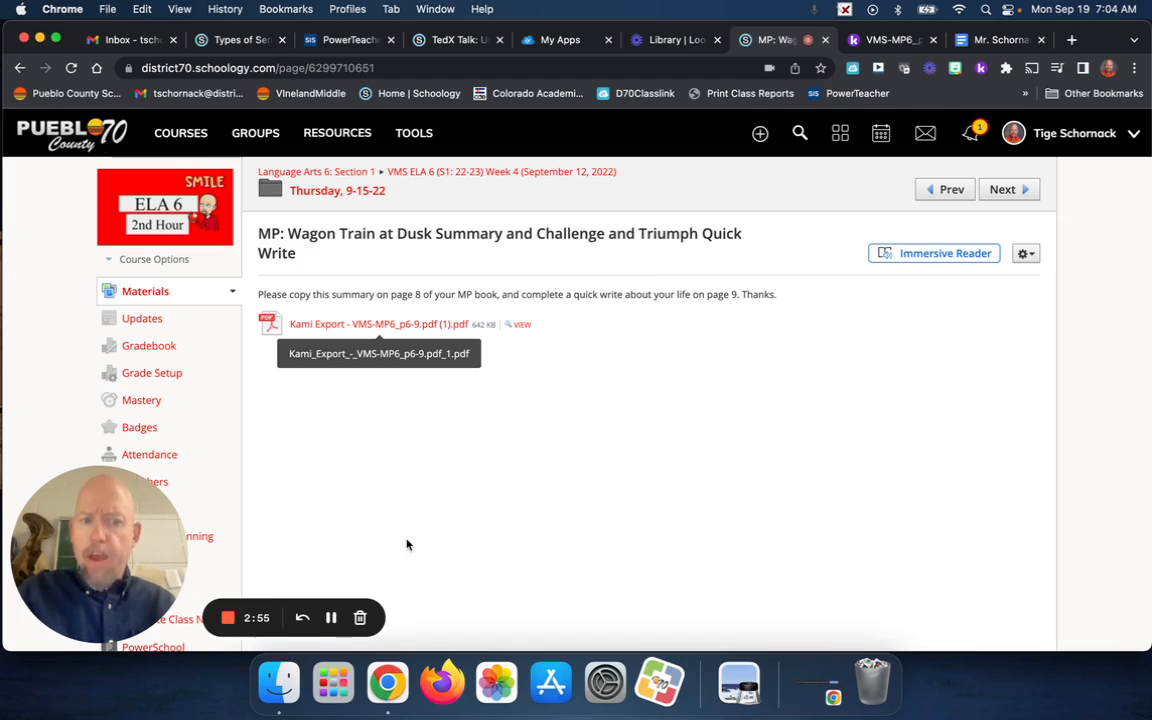
mouse_move(375, 561)
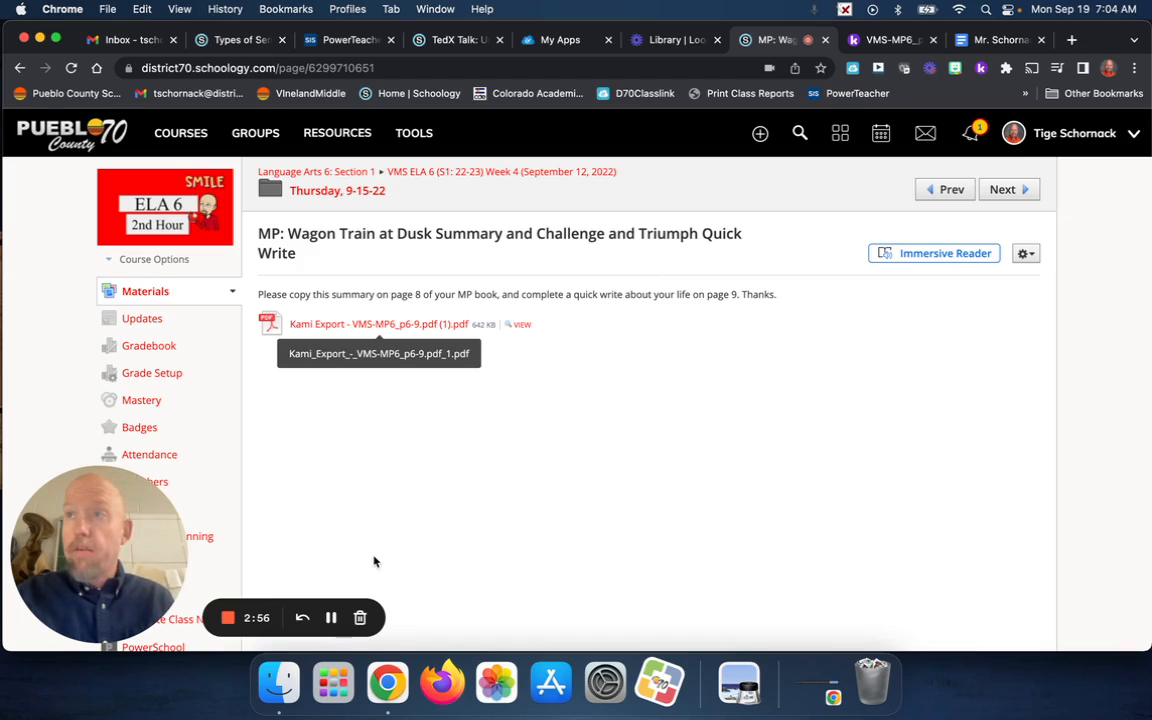